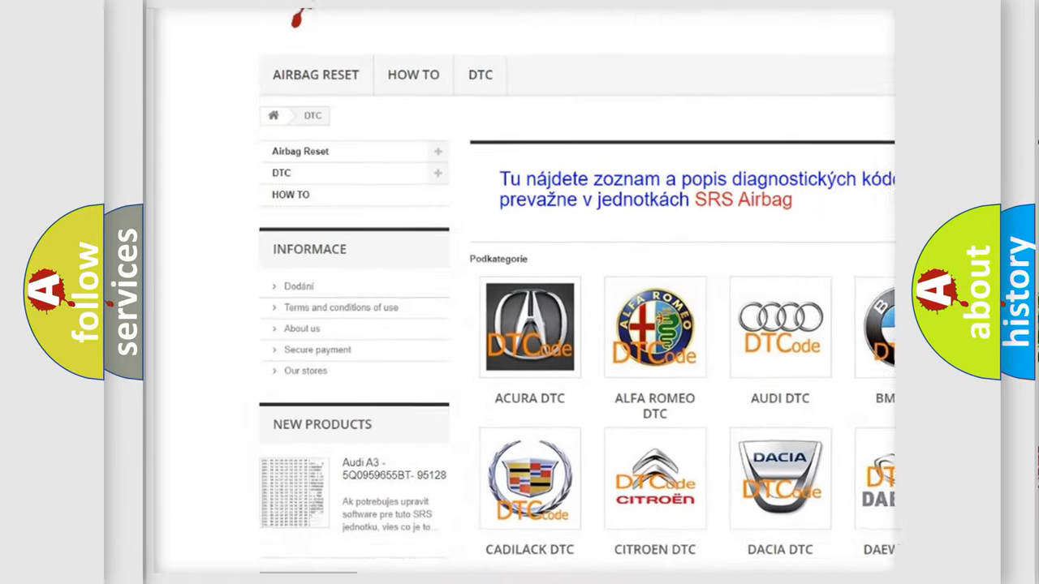
Step: Reveal the C128D causes: HO2S circuit open, shorted to ground, VREF or B+, or failed HO2S/PCM
scroll("down", 3)
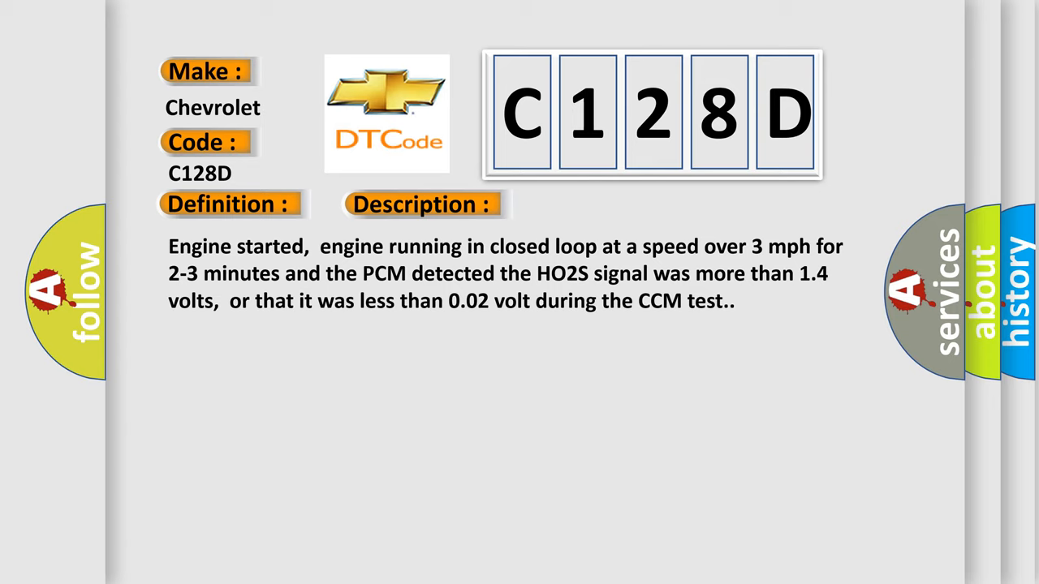
left_click(597, 204)
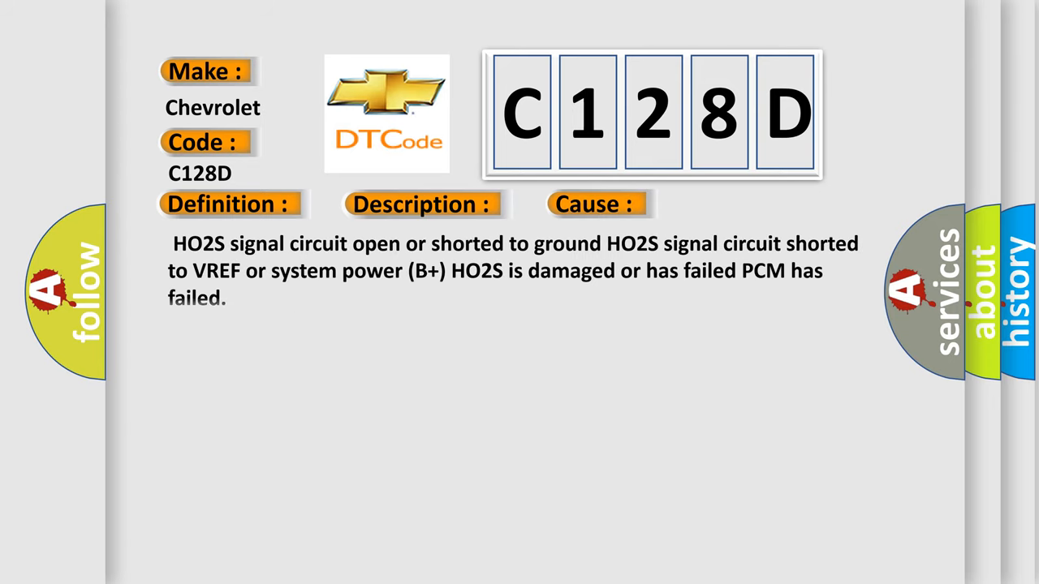